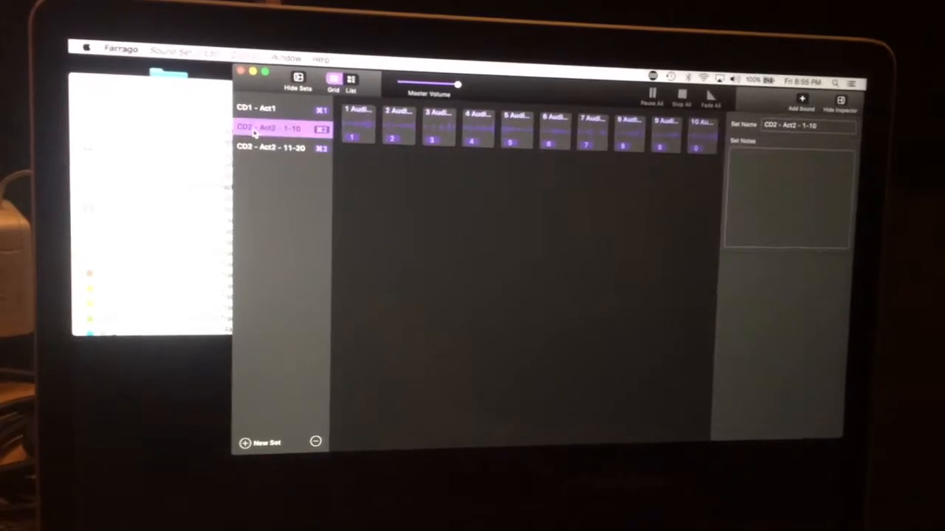
Browse CD1 - Act1, then select the extra 7 Audio tile in CD2 - Act2 - 11-20 for inspection.
left_click(266, 110)
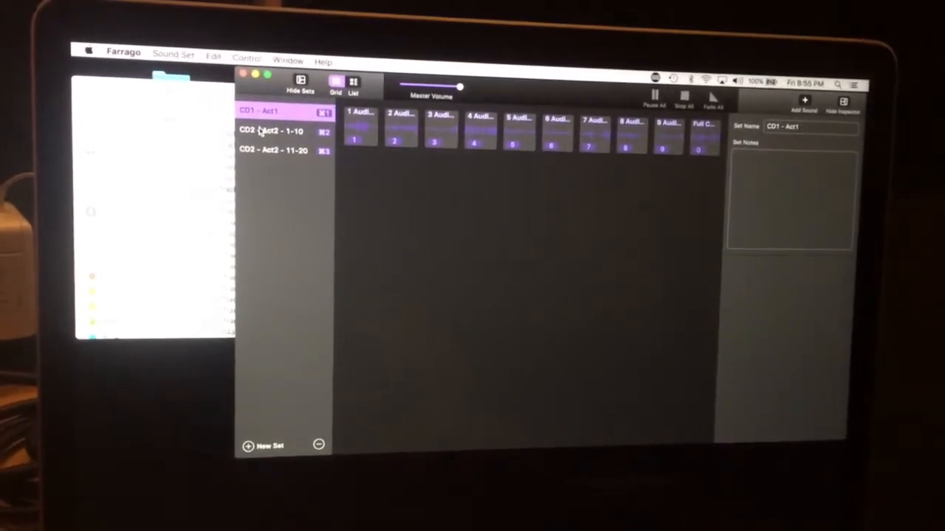
left_click(277, 151)
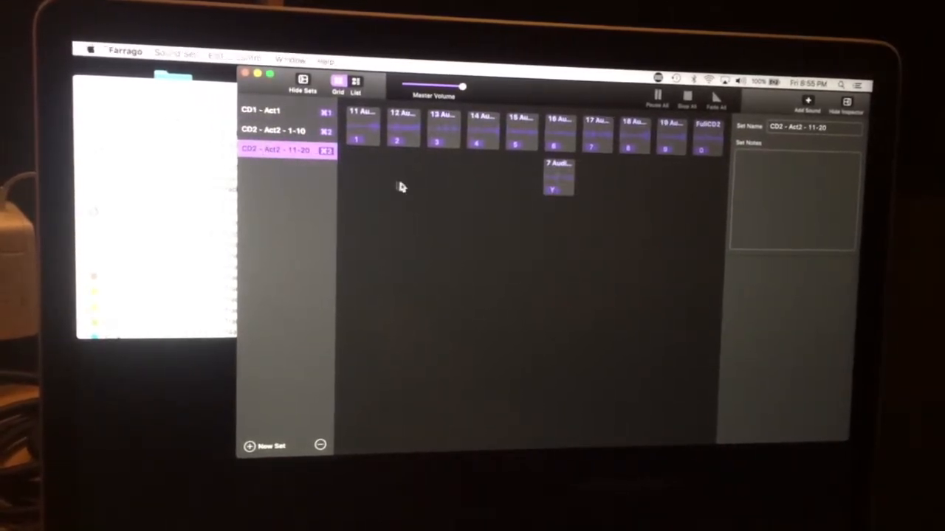
left_click(559, 166)
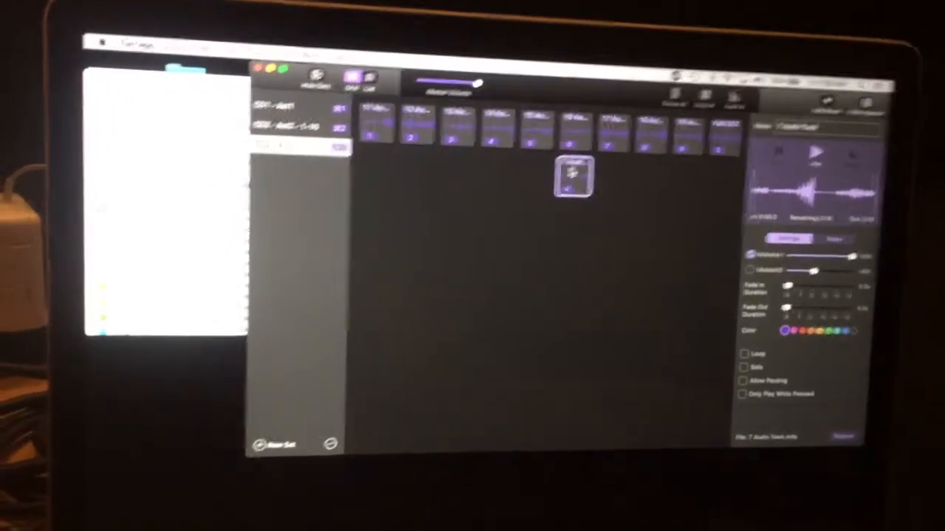